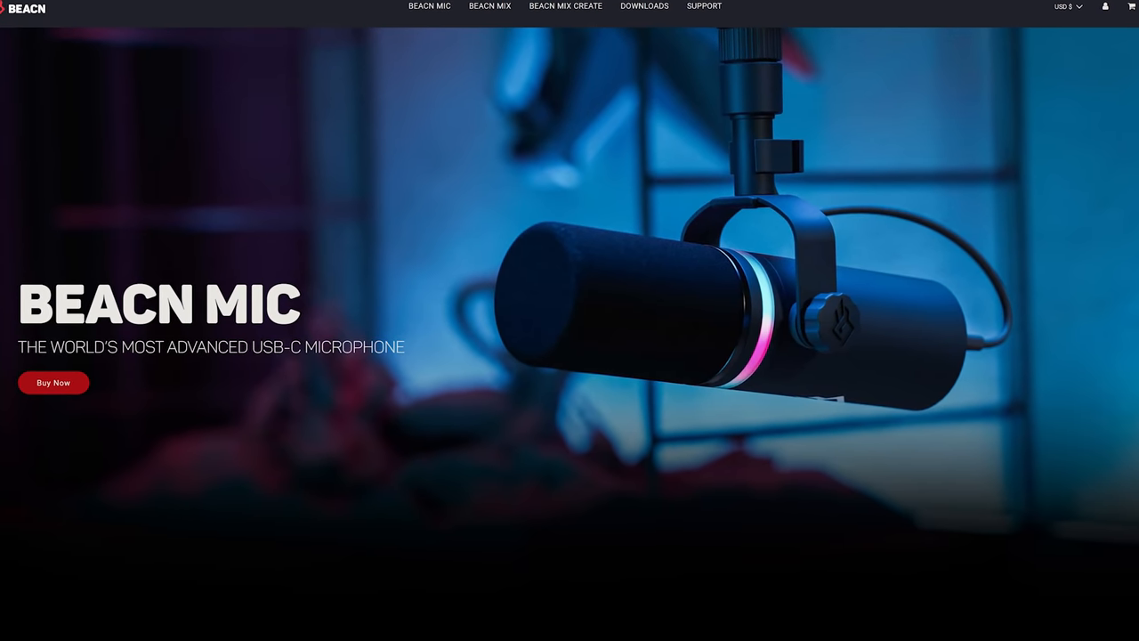
Step through Mic Setup and Expander to Headphones, with Normal Power amp mode.
scroll("down", 3)
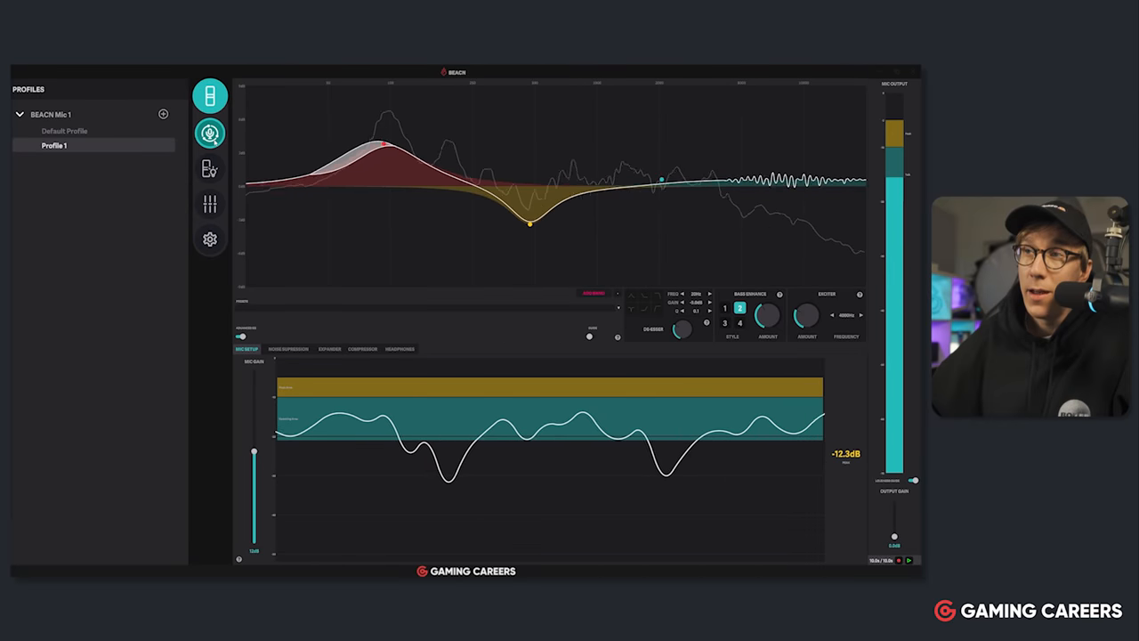
left_click(210, 168)
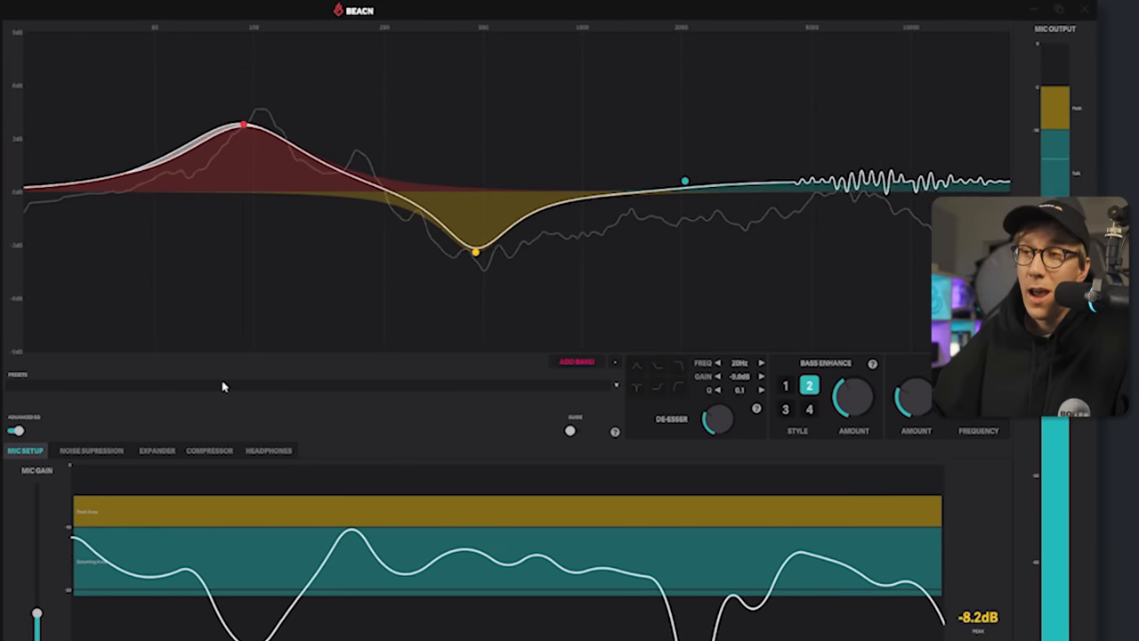
scroll("down", 3)
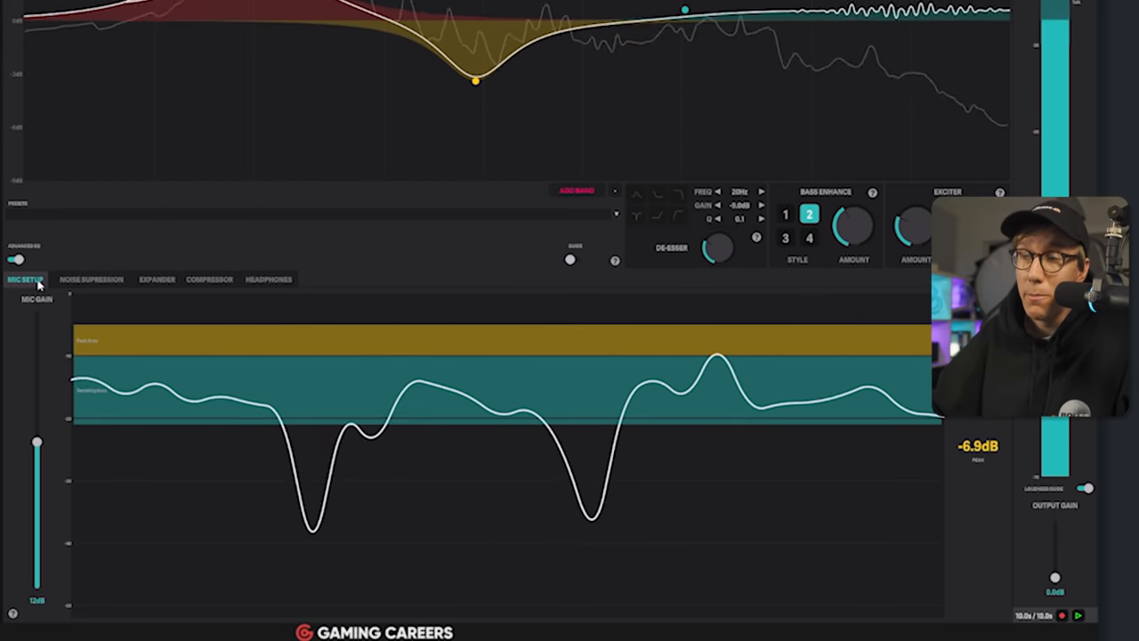
left_click(156, 278)
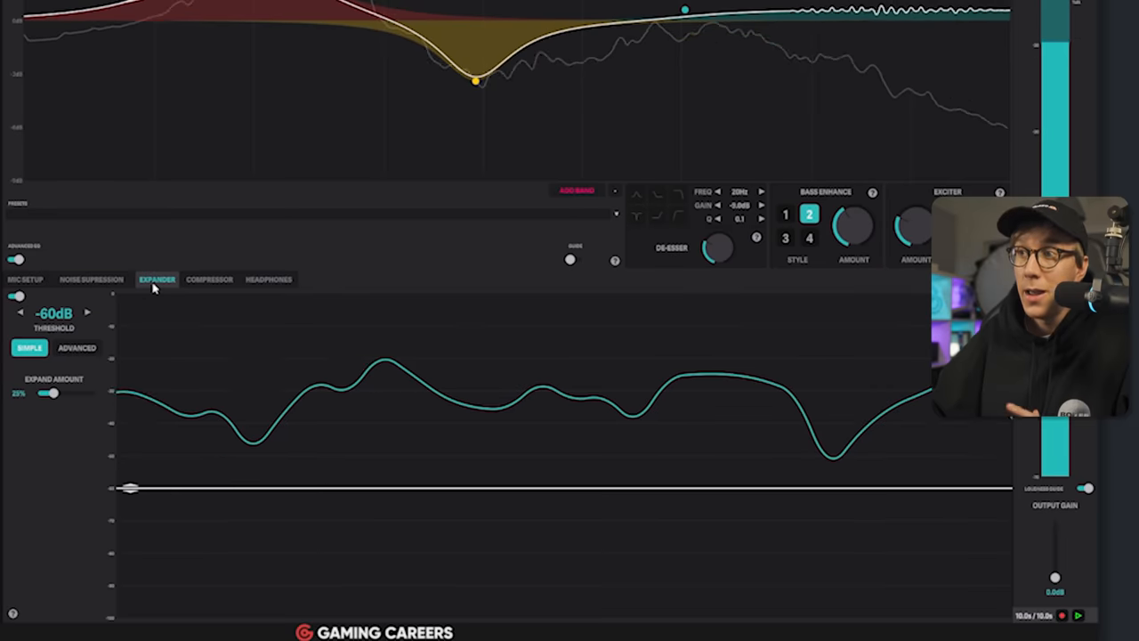
left_click(268, 279)
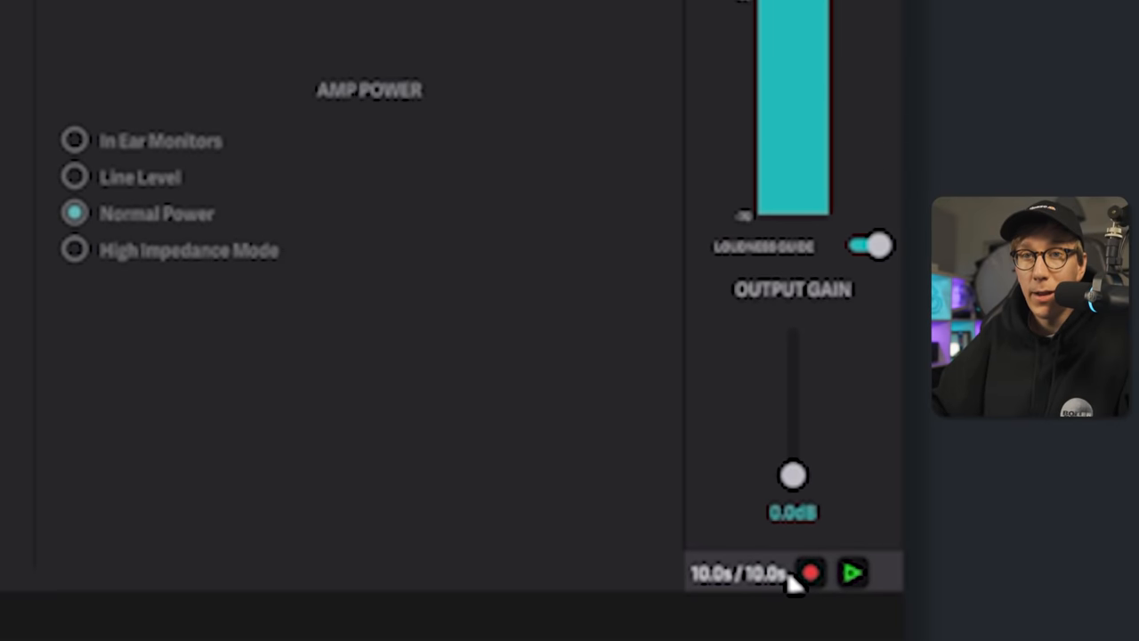
mouse_move(692, 486)
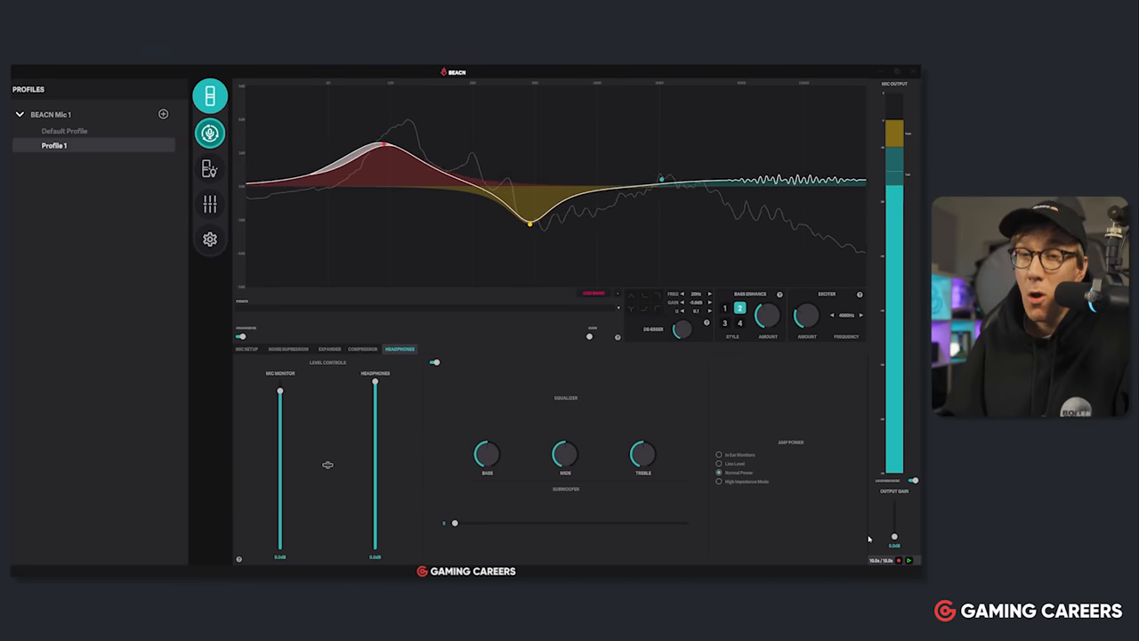
left_click(247, 348)
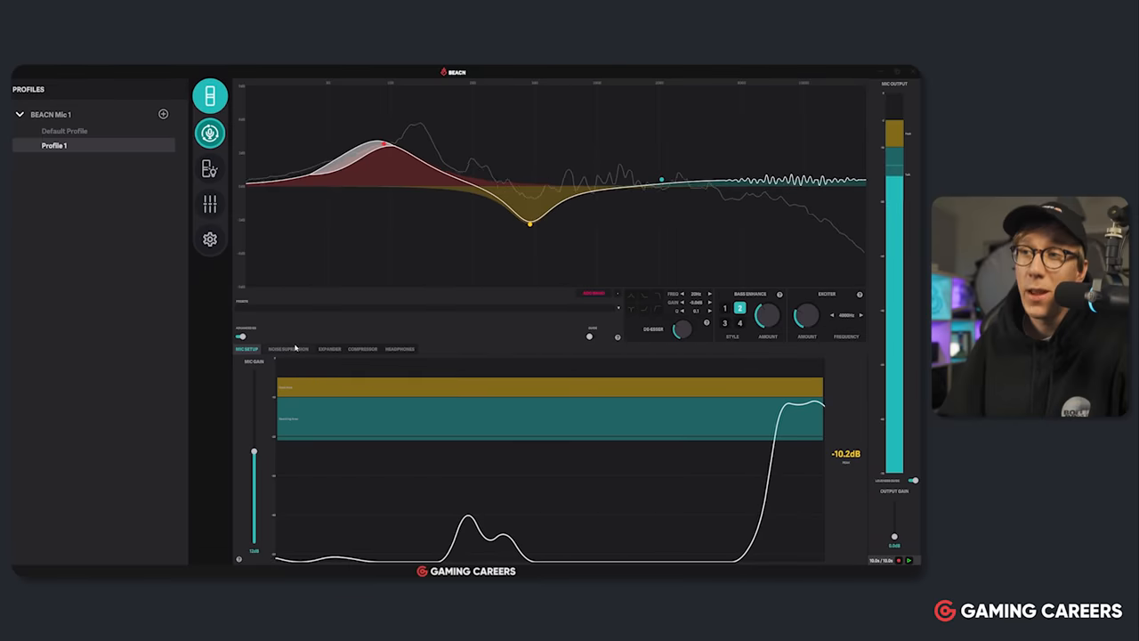
Show the Noise Suppression tab's style, amount and sensitivity controls.
left_click(288, 347)
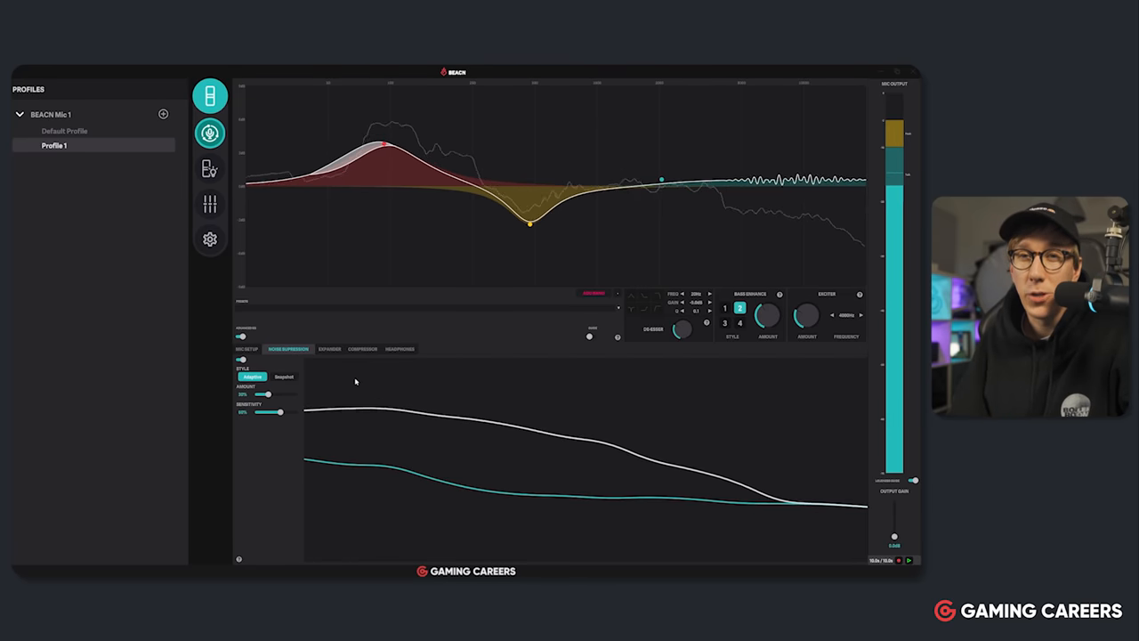
Preview snapshot style, set sensitivity to 100%, then go back to adaptive style.
left_click(283, 376)
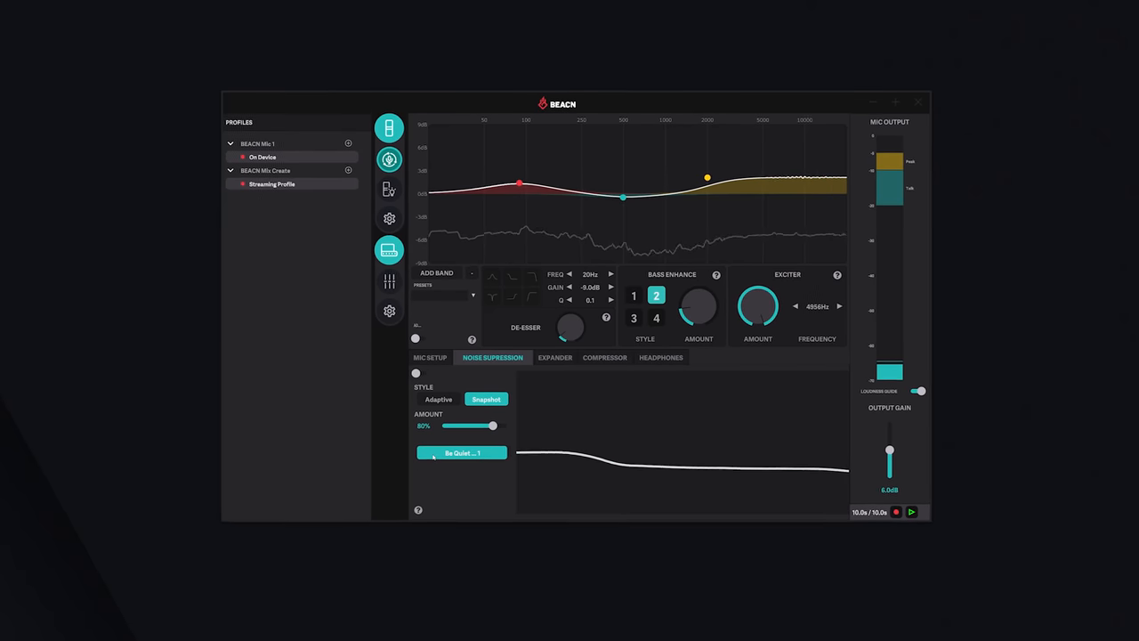
left_click(461, 452)
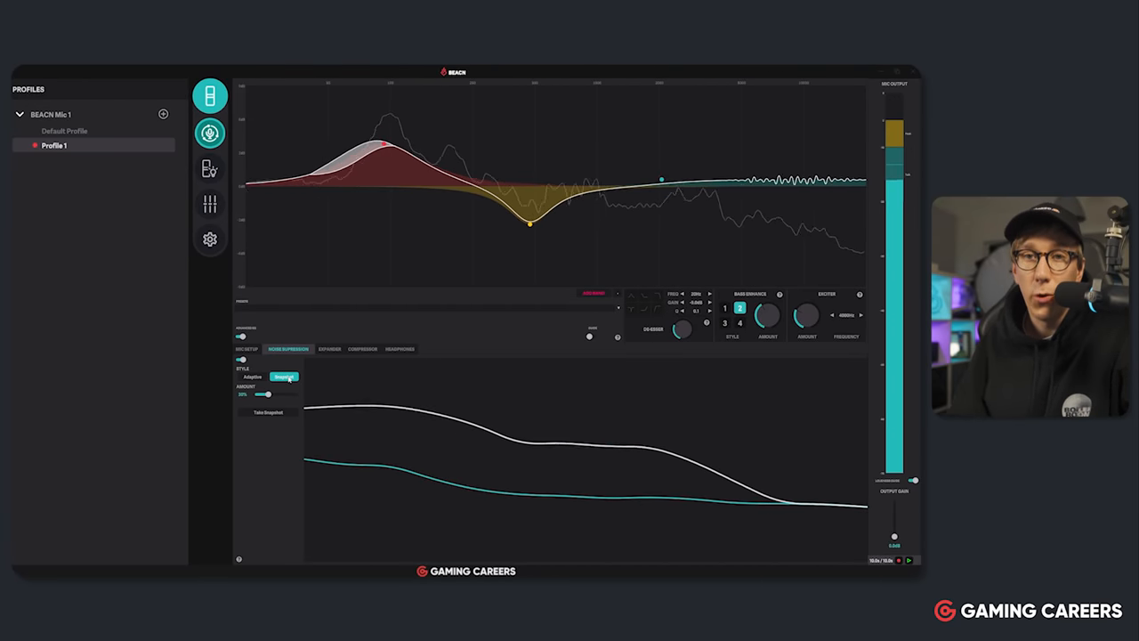
left_click(252, 376)
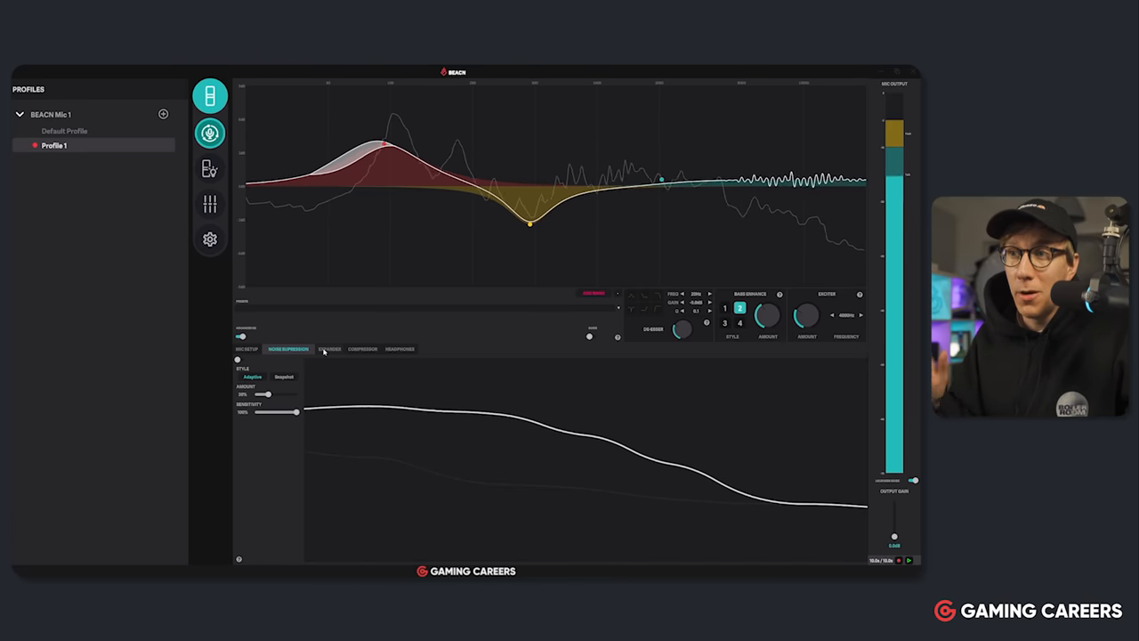
Show the Expander tab: -60 dB threshold, simple mode, about 25% expand amount.
left_click(330, 349)
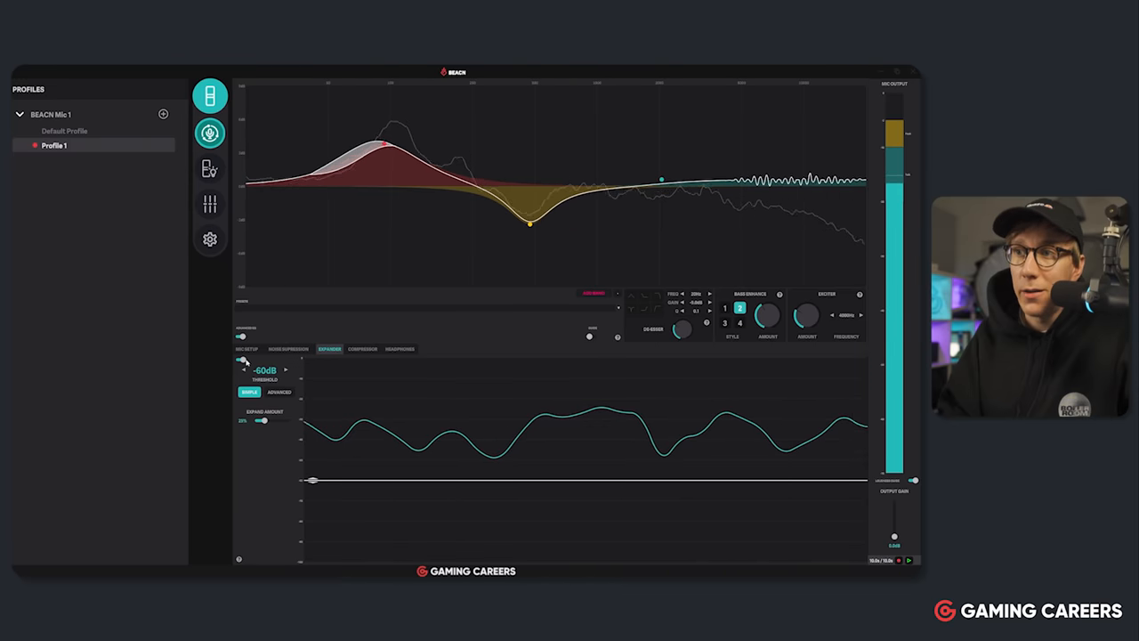
left_click(288, 349)
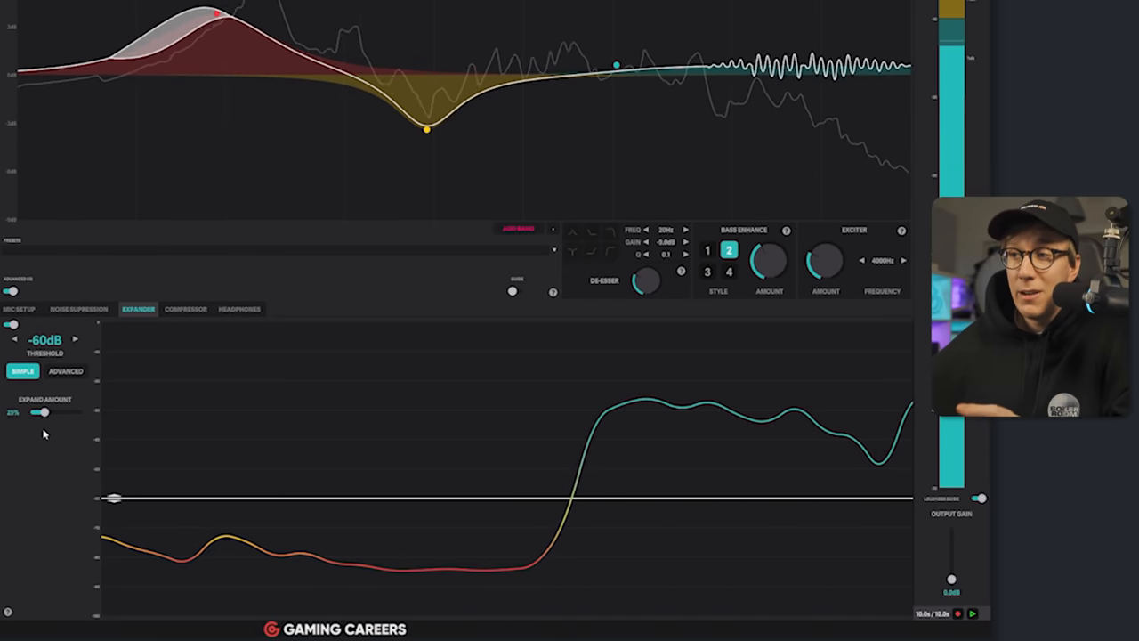
left_click(65, 371)
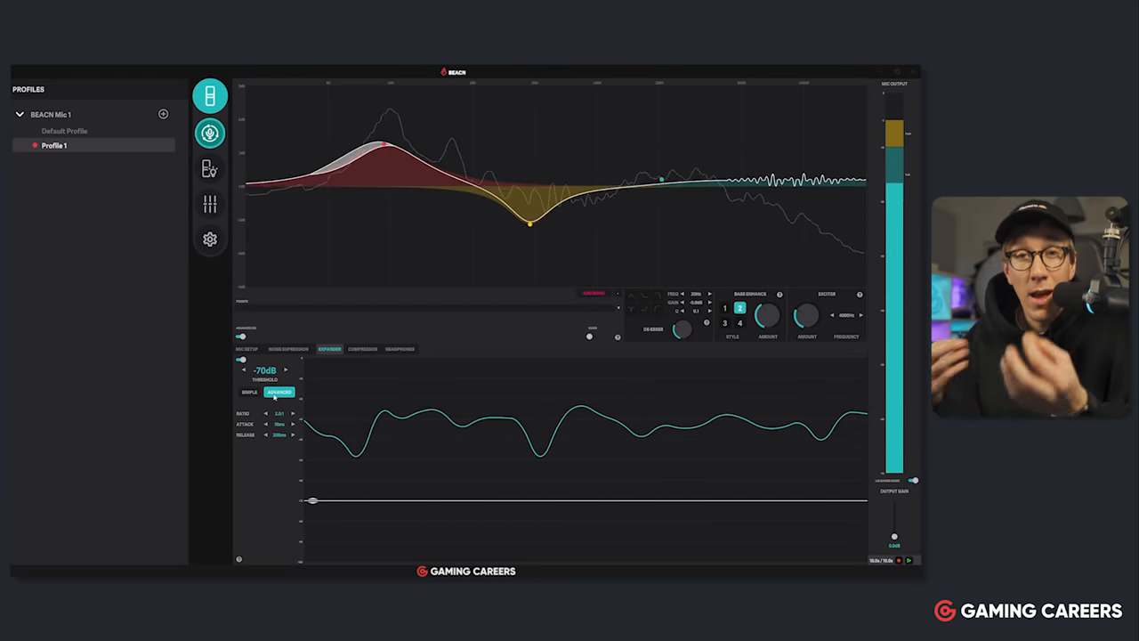
left_click(249, 392)
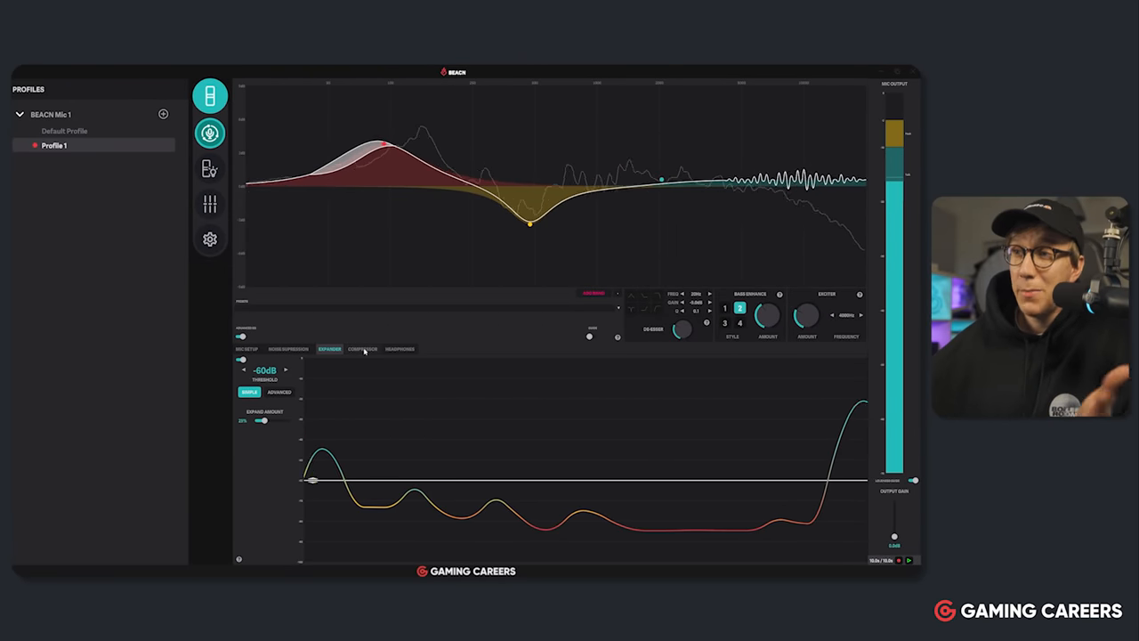
Open Compressor, preview advanced ratio, attack and release, then return to simple mode.
left_click(362, 348)
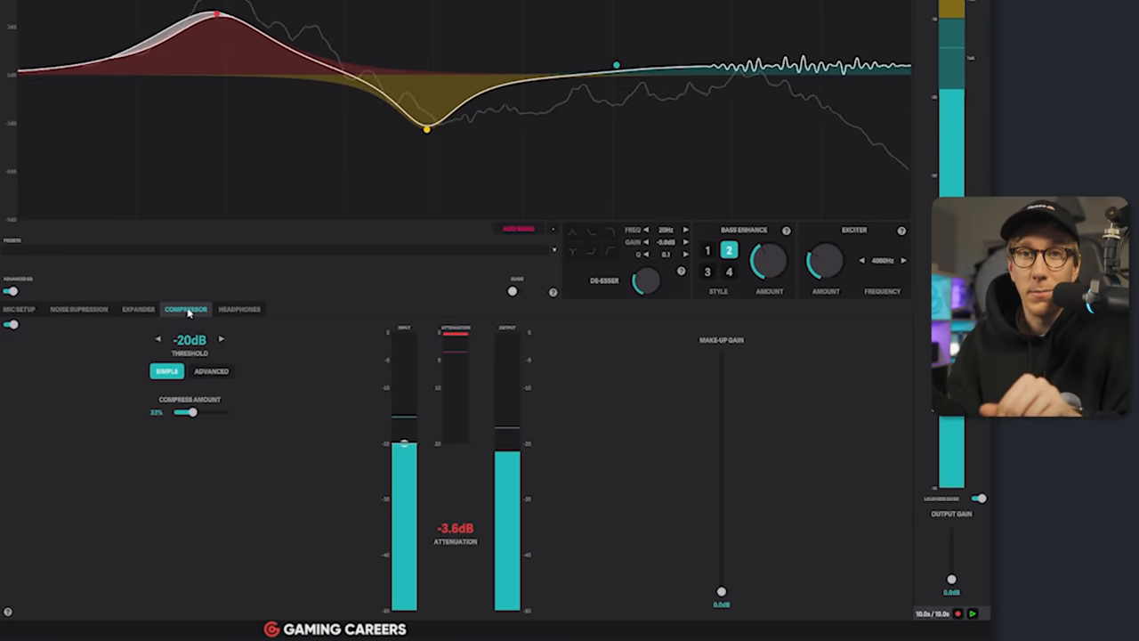
left_click(210, 371)
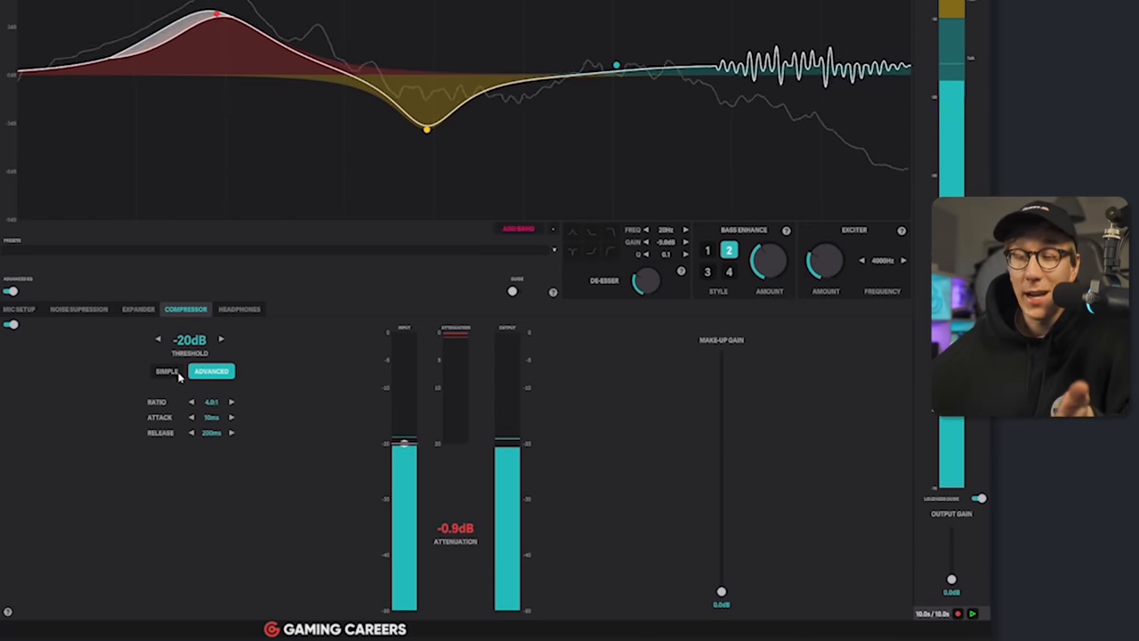
left_click(167, 371)
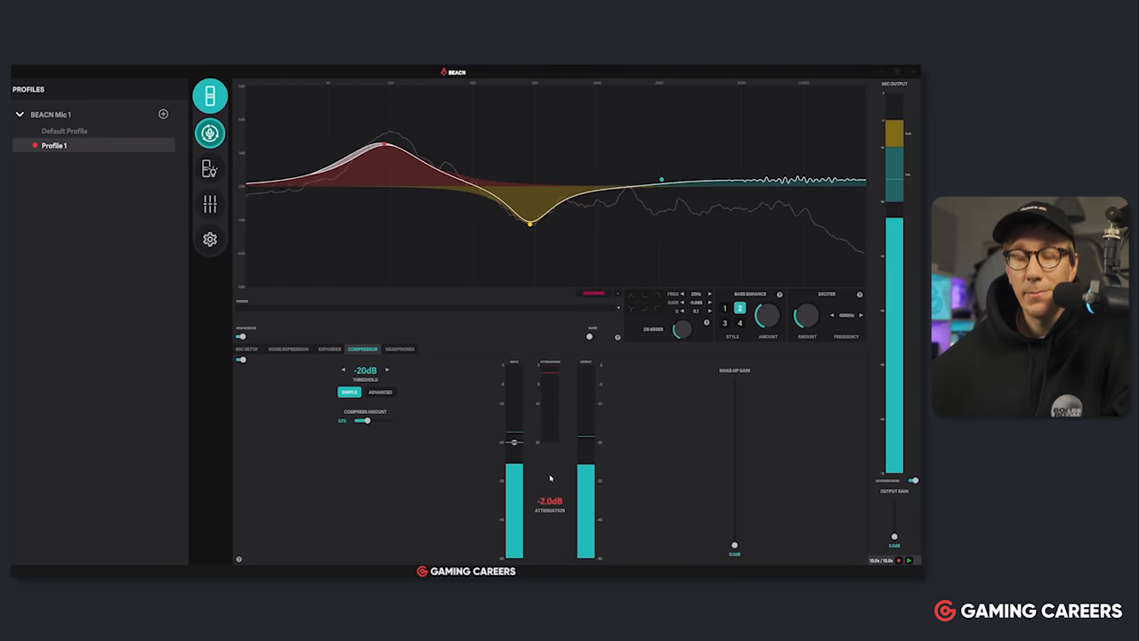
View headphone EQ, subwoofer and Amp Power, then go back to Mic Setup.
left_click(400, 348)
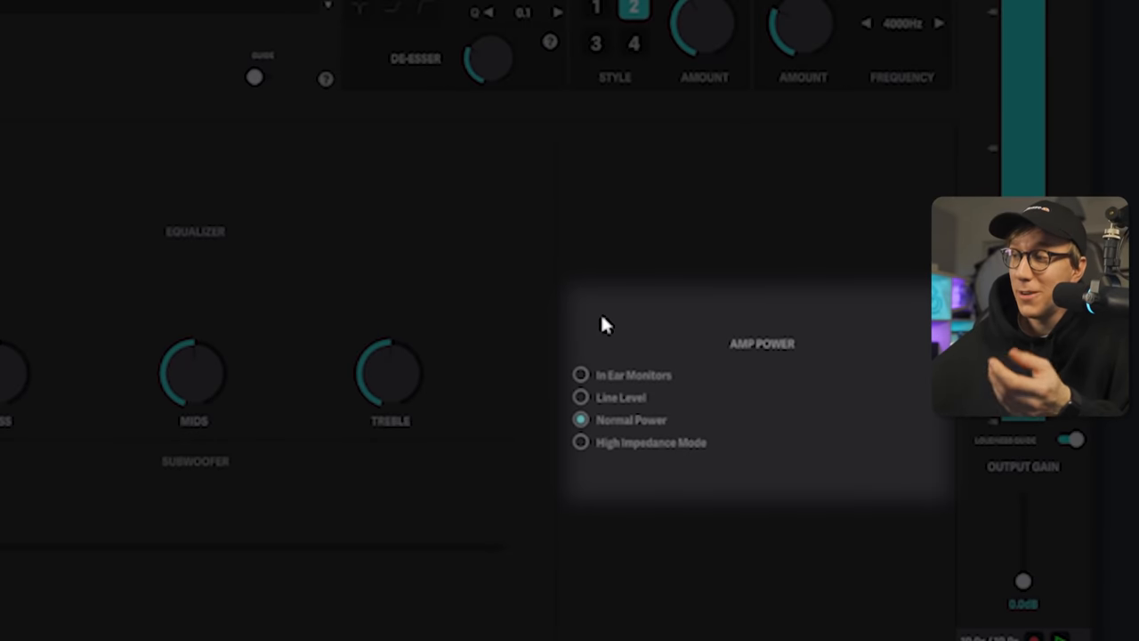
mouse_move(612, 341)
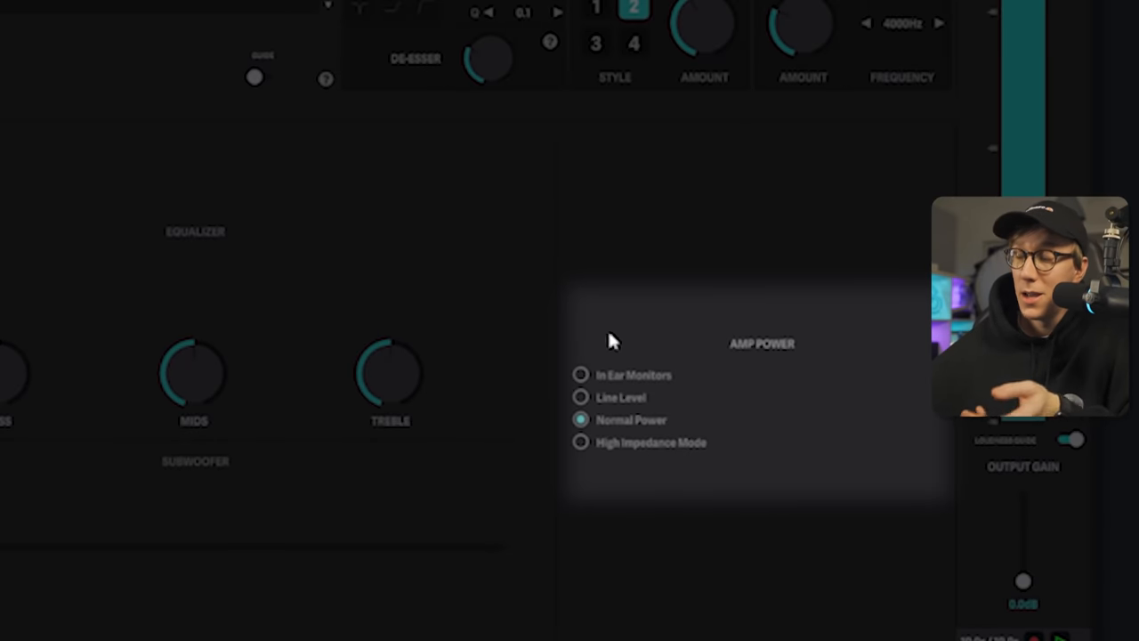
mouse_move(694, 409)
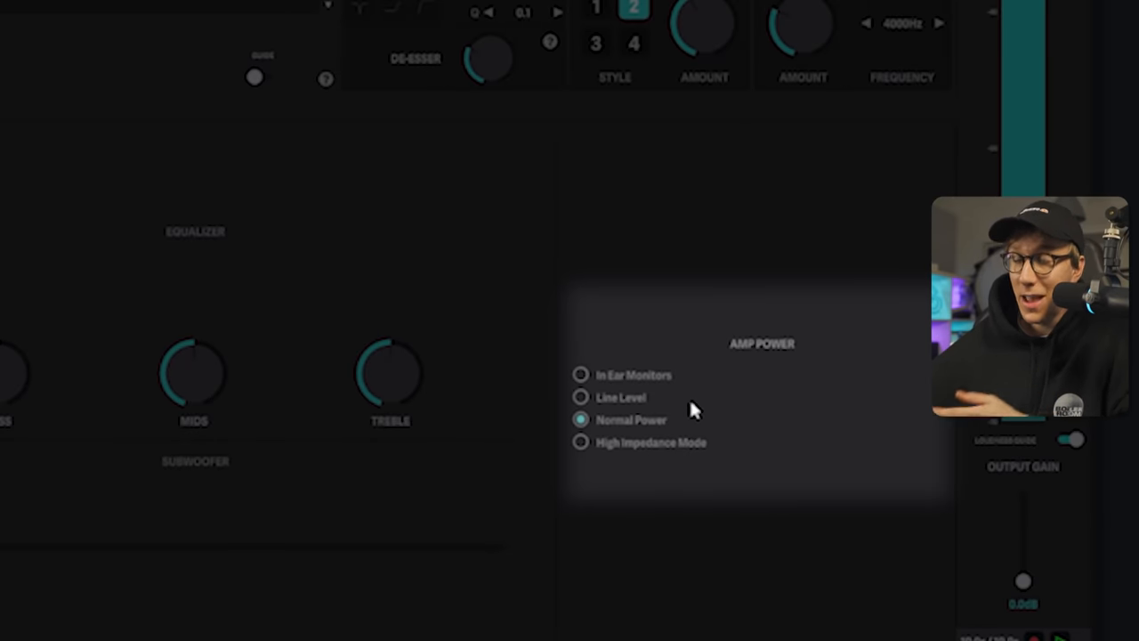
mouse_move(591, 454)
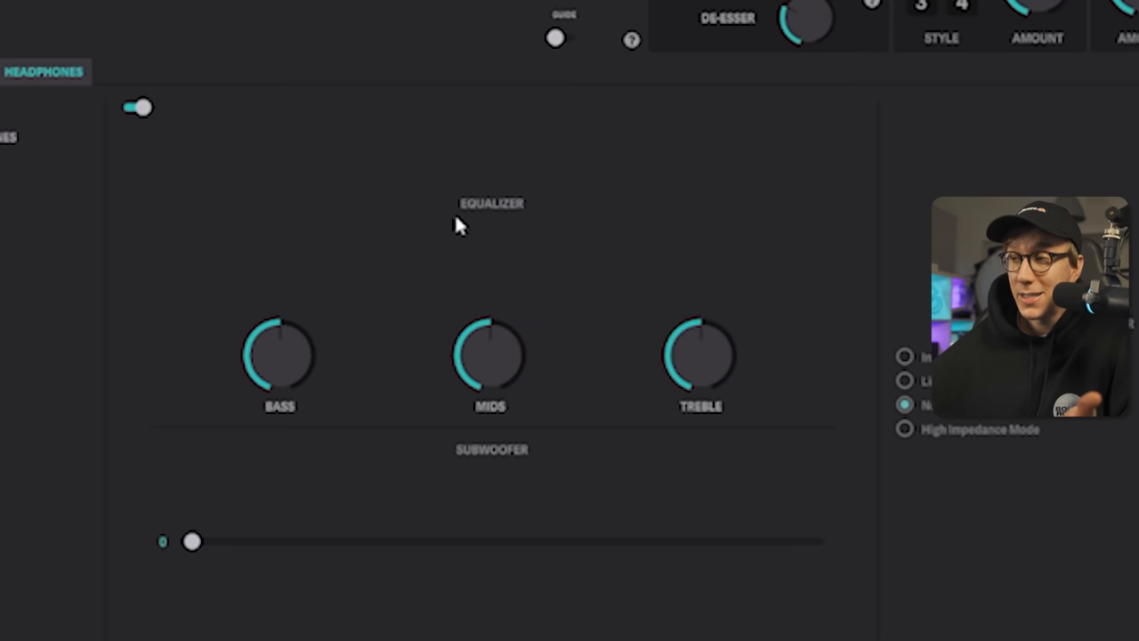
mouse_move(360, 223)
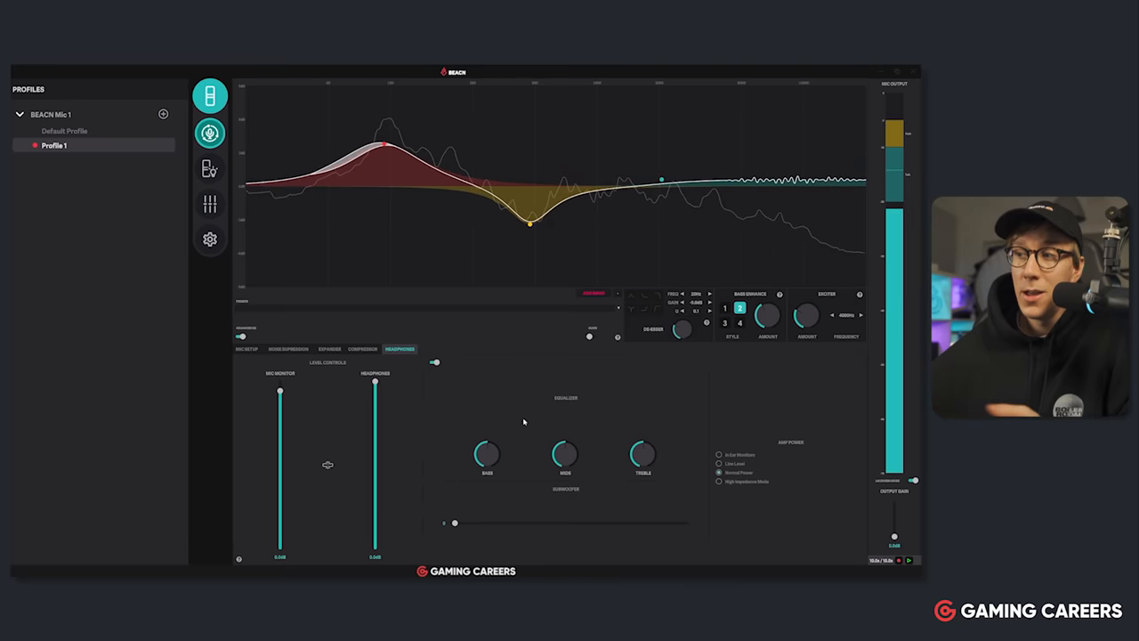
left_click(246, 348)
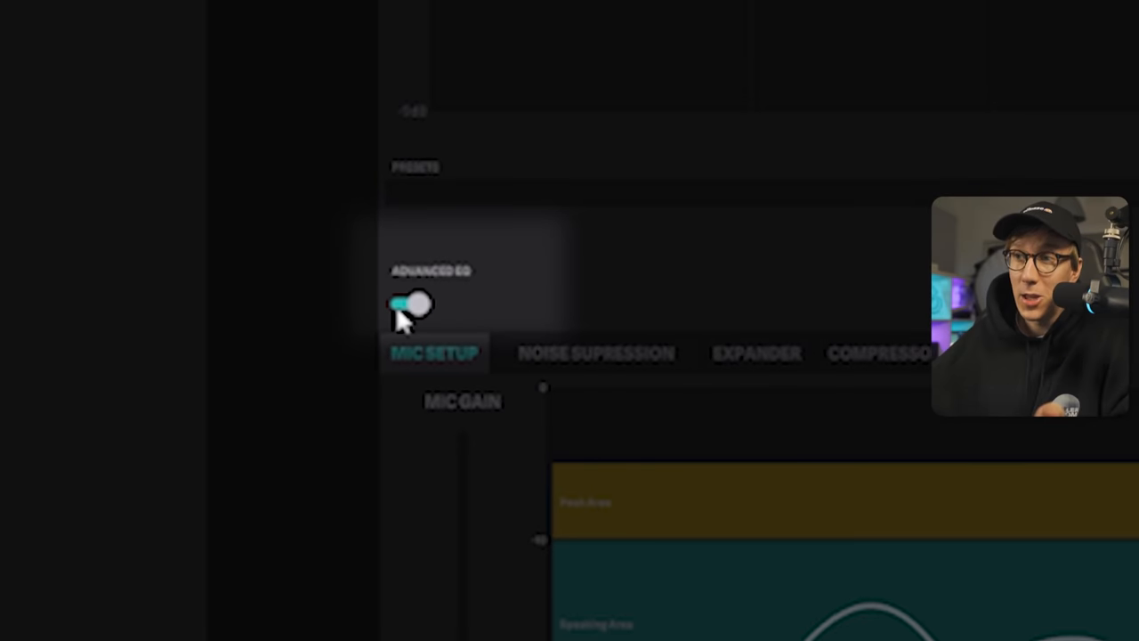
left_click(409, 305)
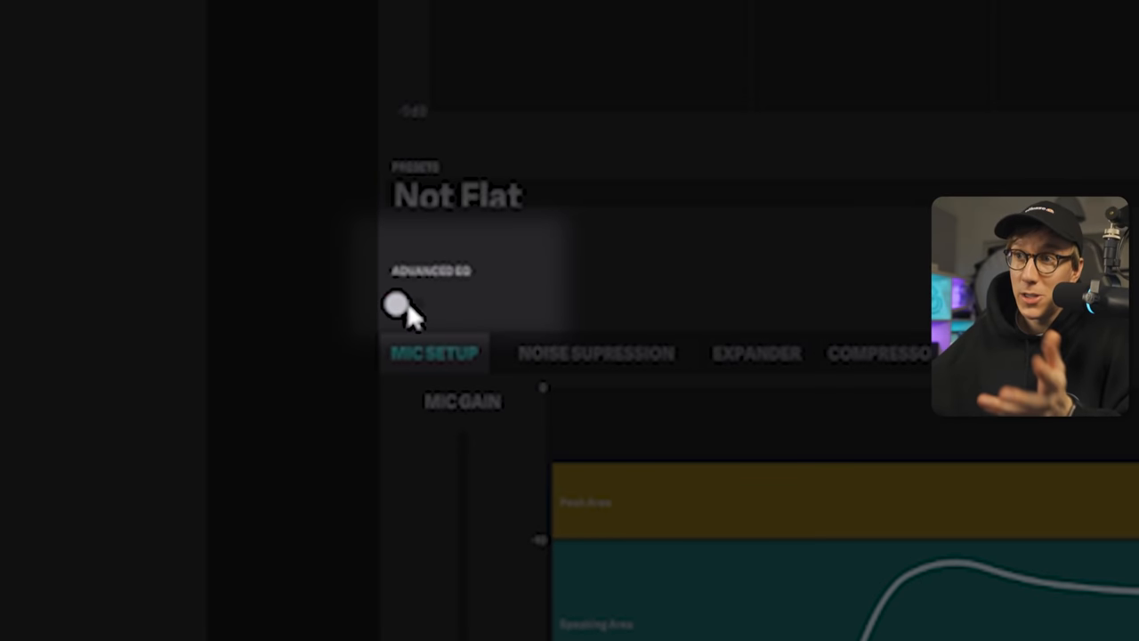
left_click(397, 305)
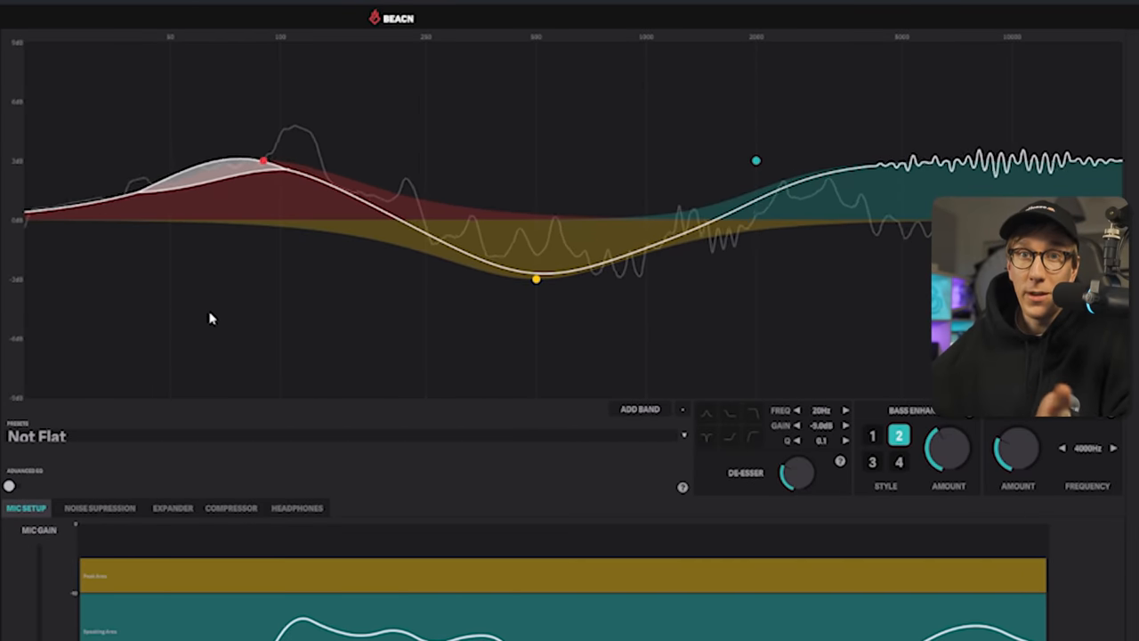
left_click(11, 485)
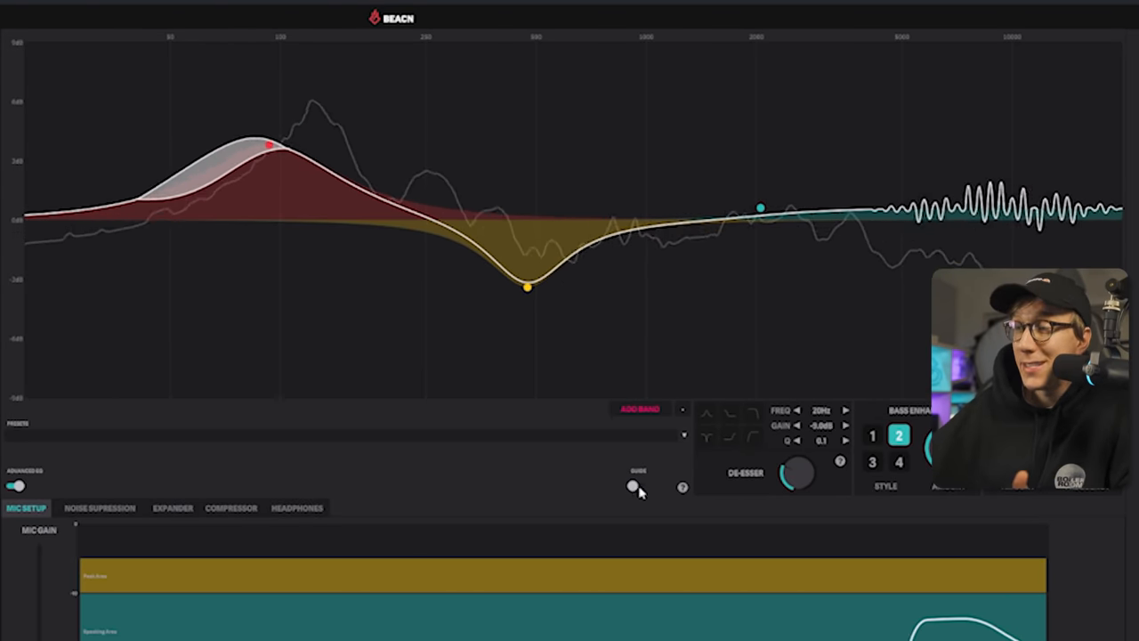
Turn on the Guide toggle to label frequency ranges on the EQ graph.
left_click(636, 487)
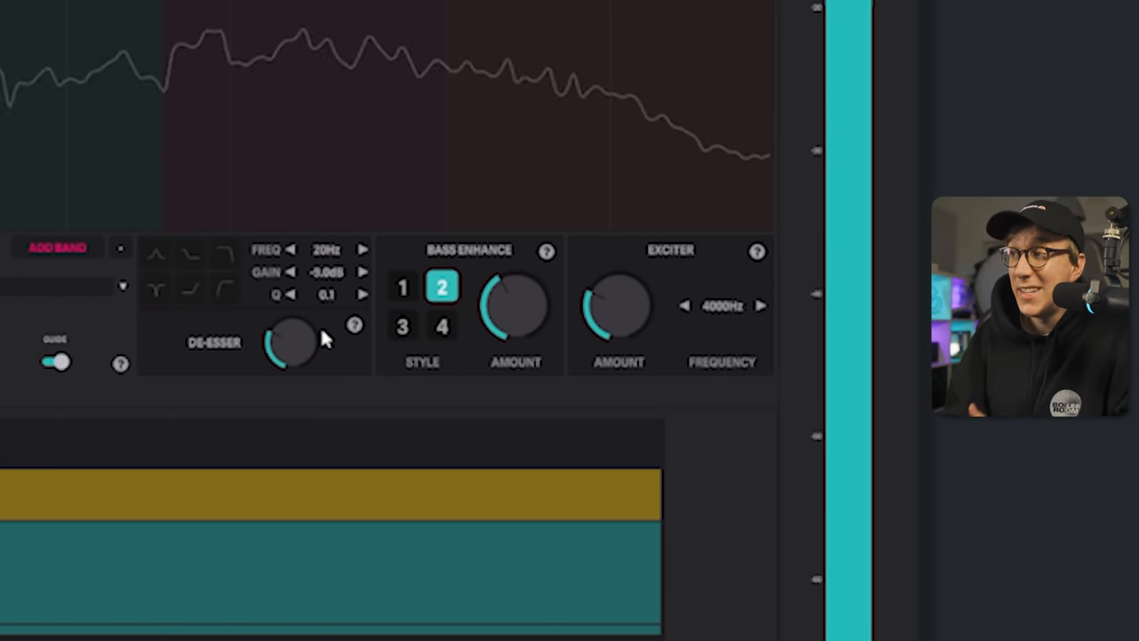
left_click_drag(292, 342, 292, 320)
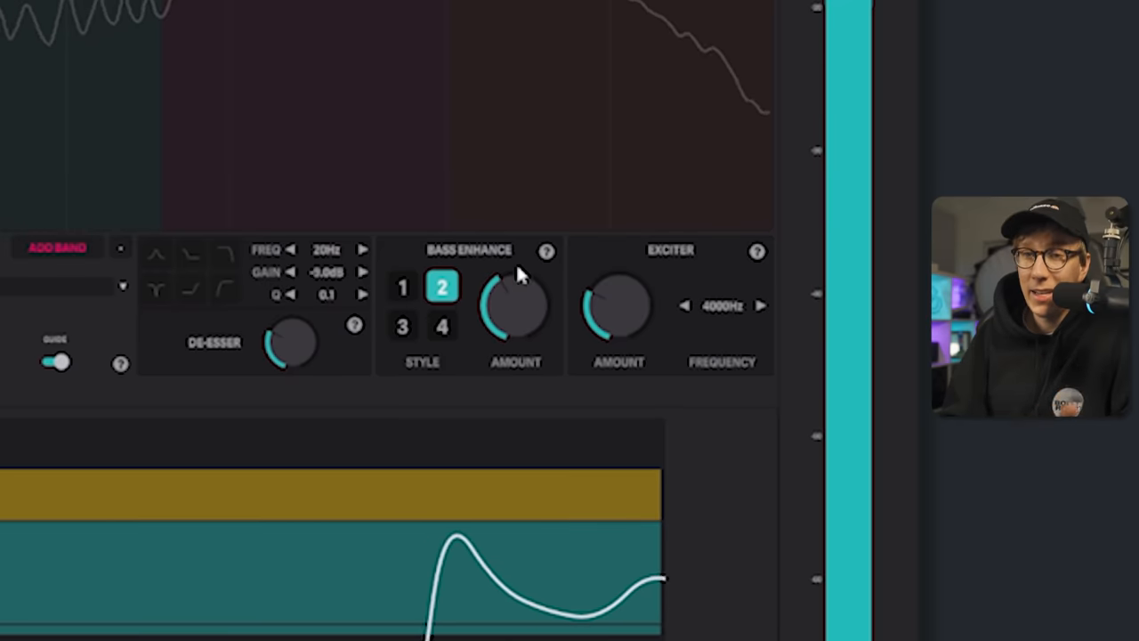
mouse_move(427, 258)
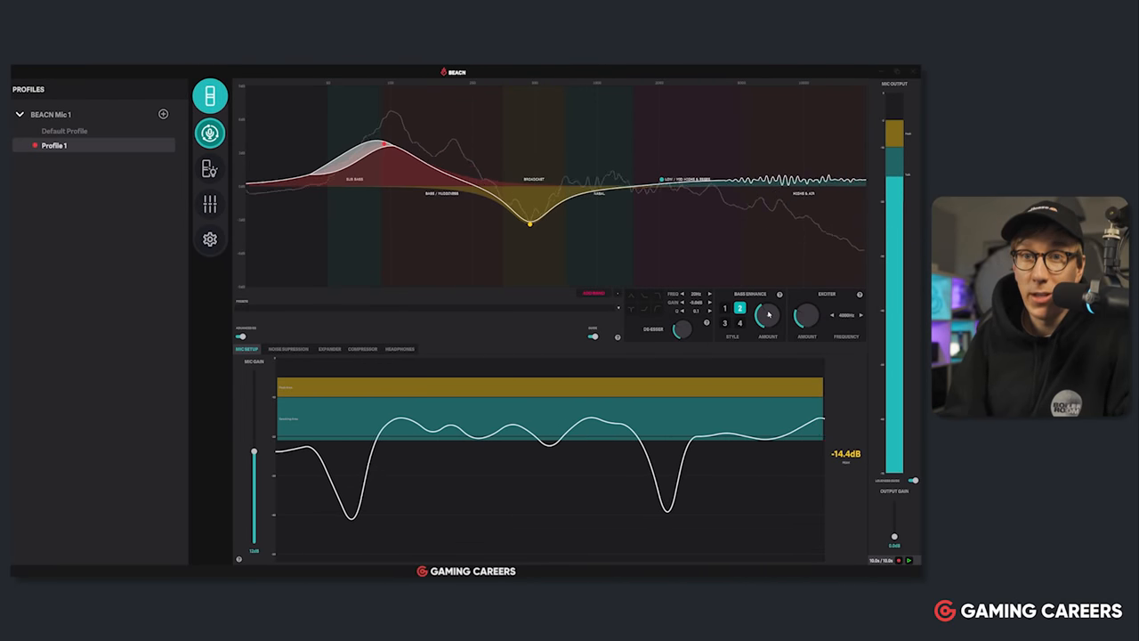
Open the sidebar mixer, bringing up the Mixing Suite enable prompt.
left_click(210, 168)
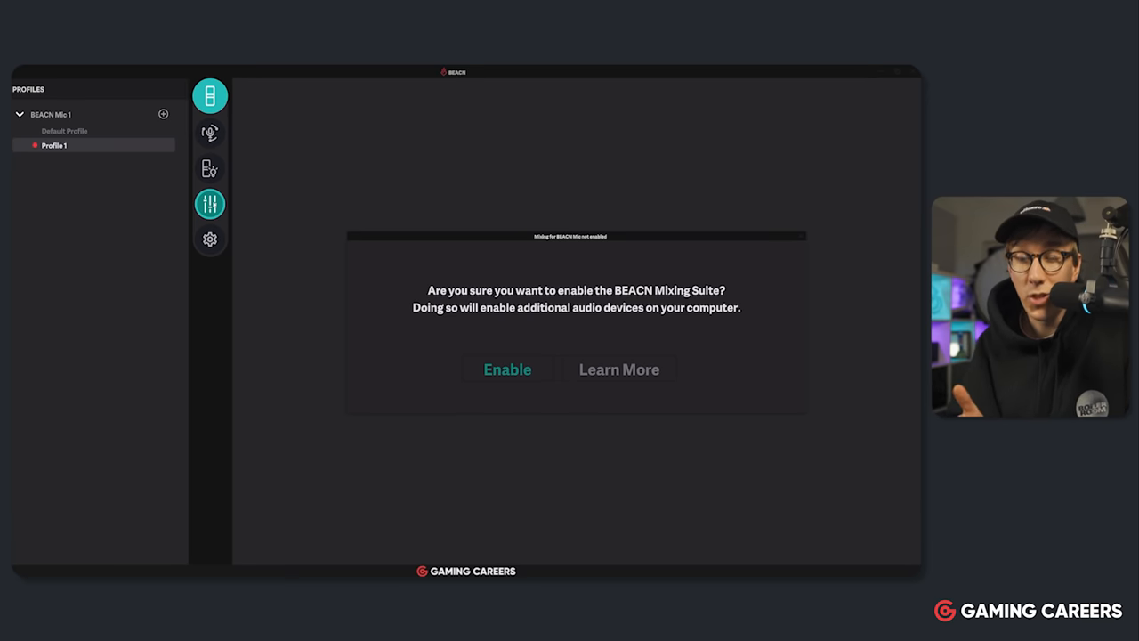
Confirm Enable to create BEACN Mix 1 with four knob channels.
left_click(507, 370)
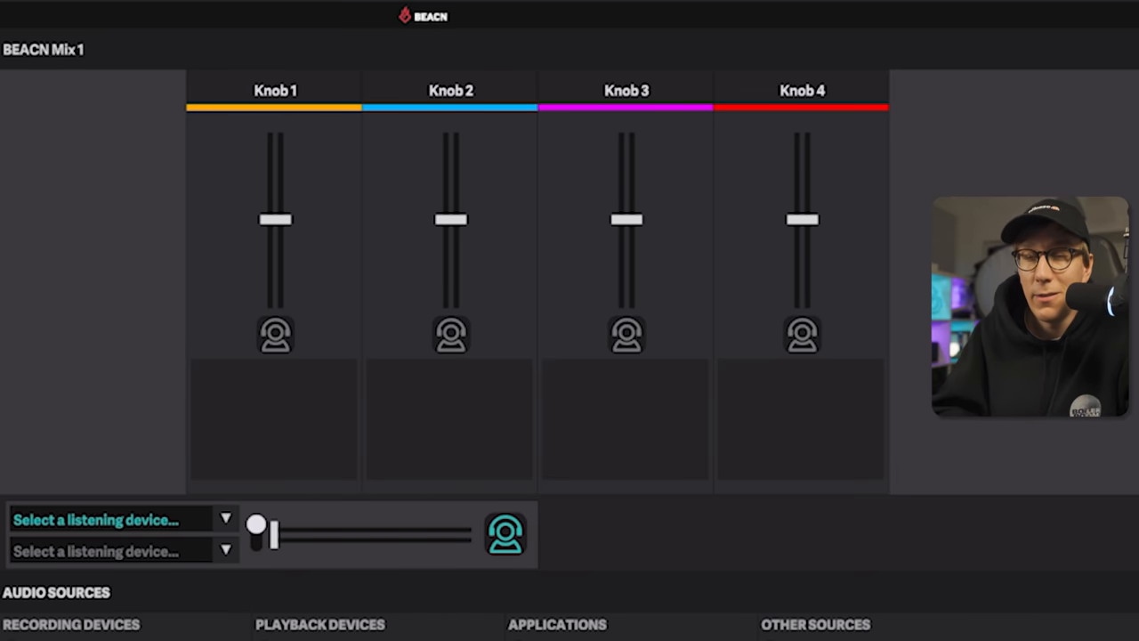
Scroll down through the mixer's knob channels and audio sources list.
scroll("down", 3)
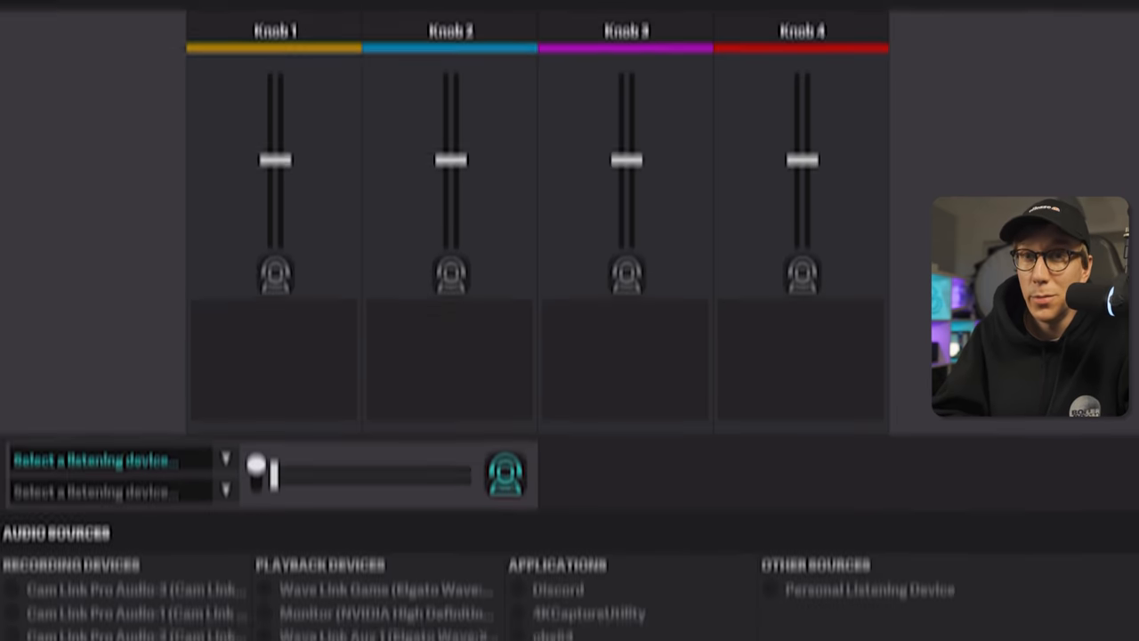
scroll("down", 3)
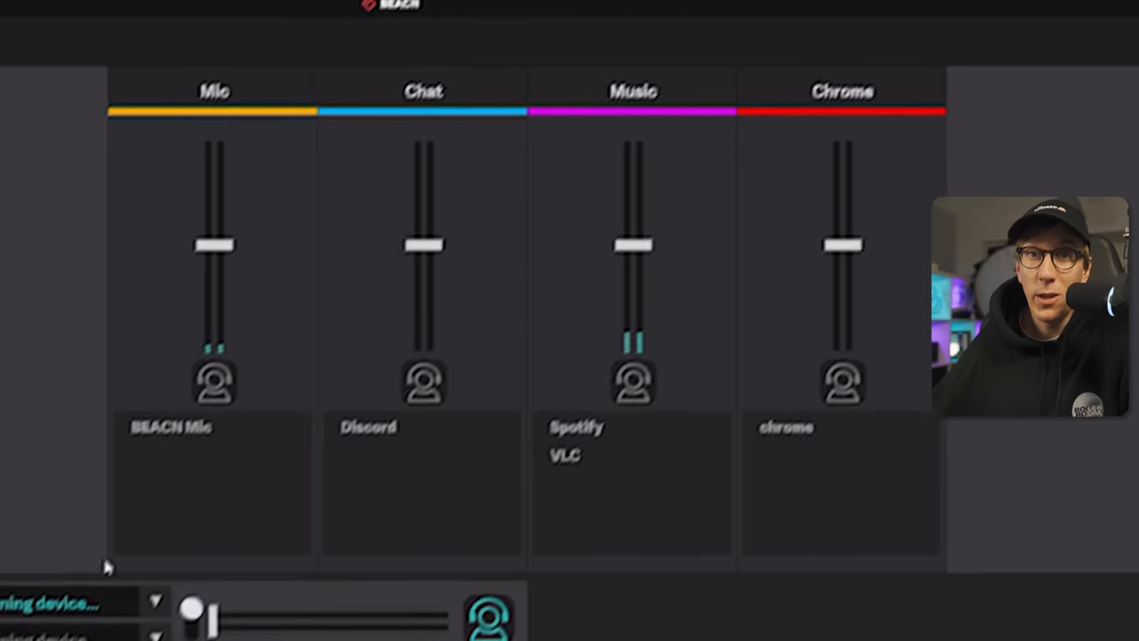
scroll("down", 3)
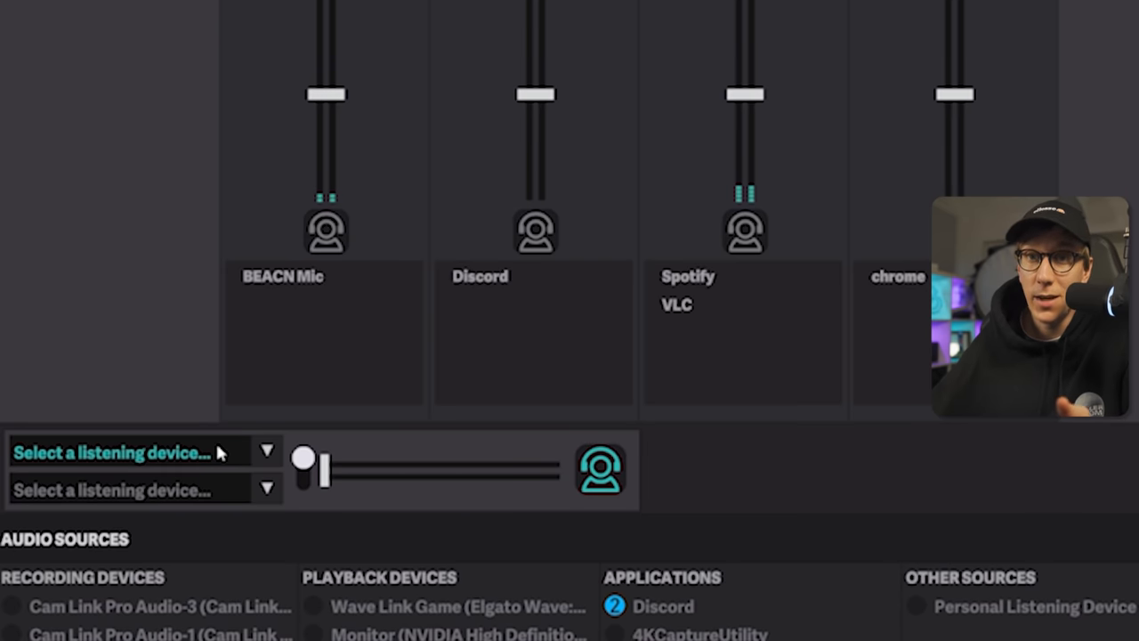
mouse_move(238, 449)
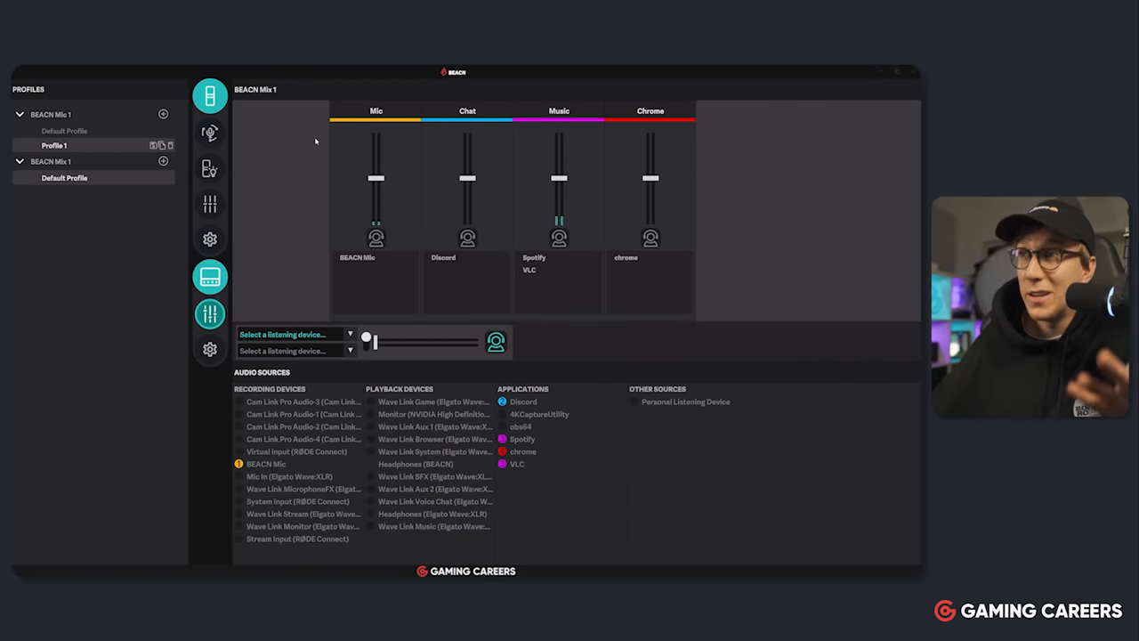
mouse_move(358, 127)
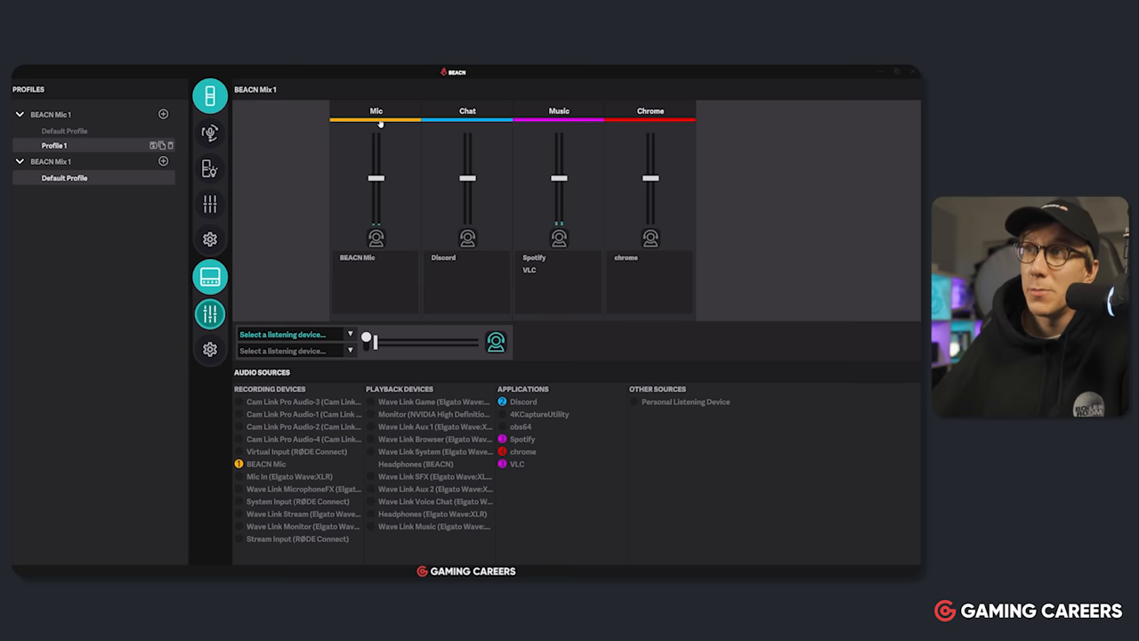
left_click(375, 111)
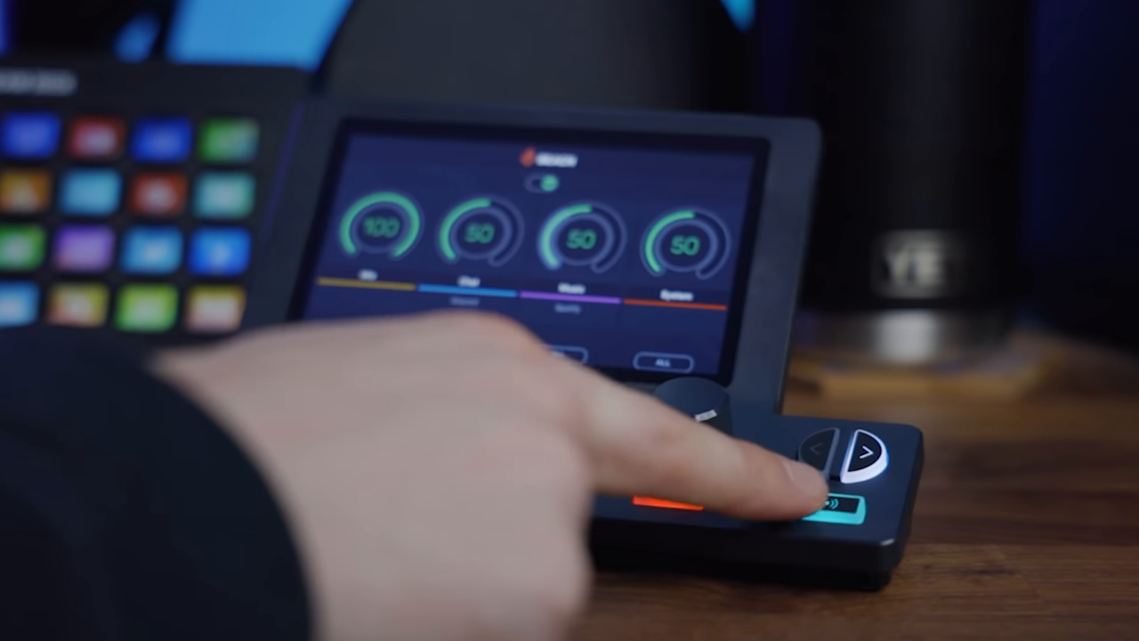
left_click(818, 512)
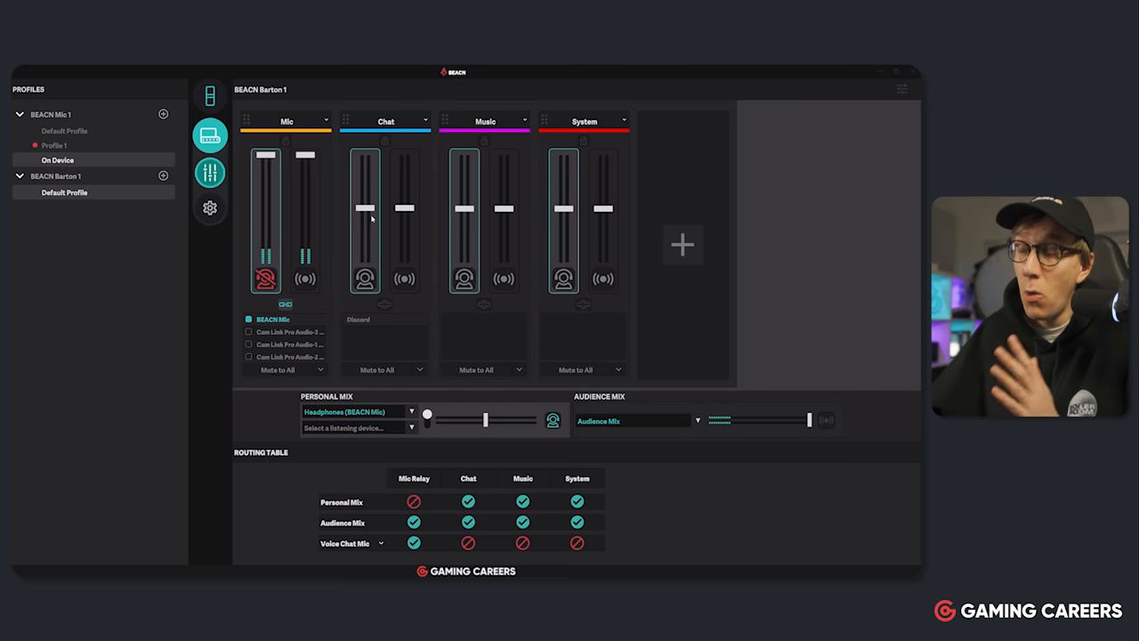
mouse_move(406, 229)
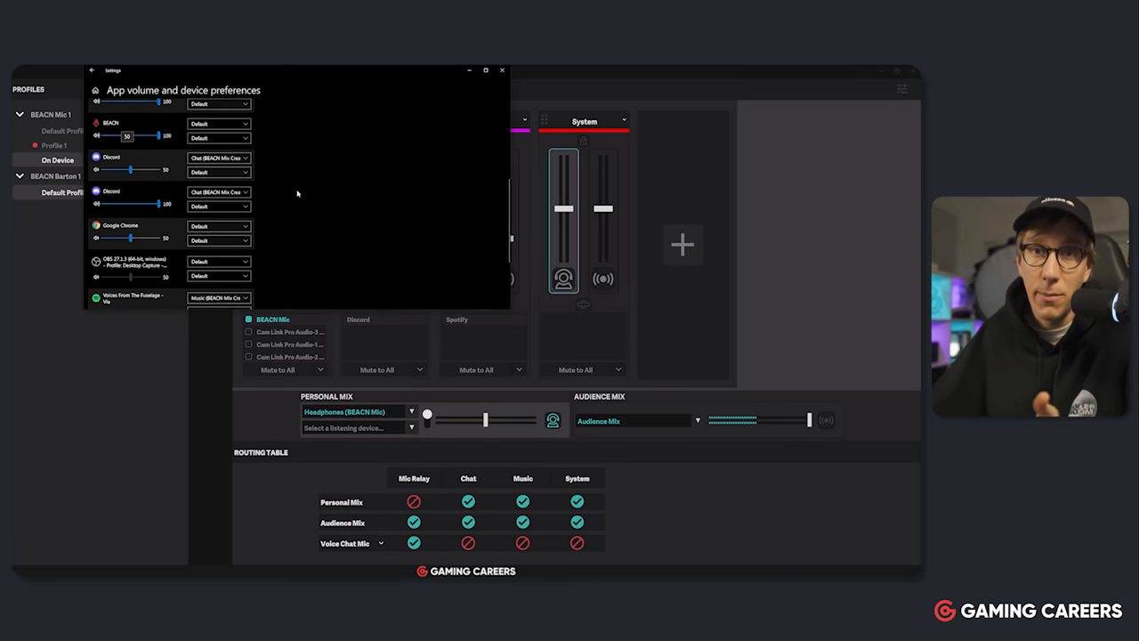
Scroll the app volume preferences and close Windows Settings to return to the mixer.
scroll("down", 3)
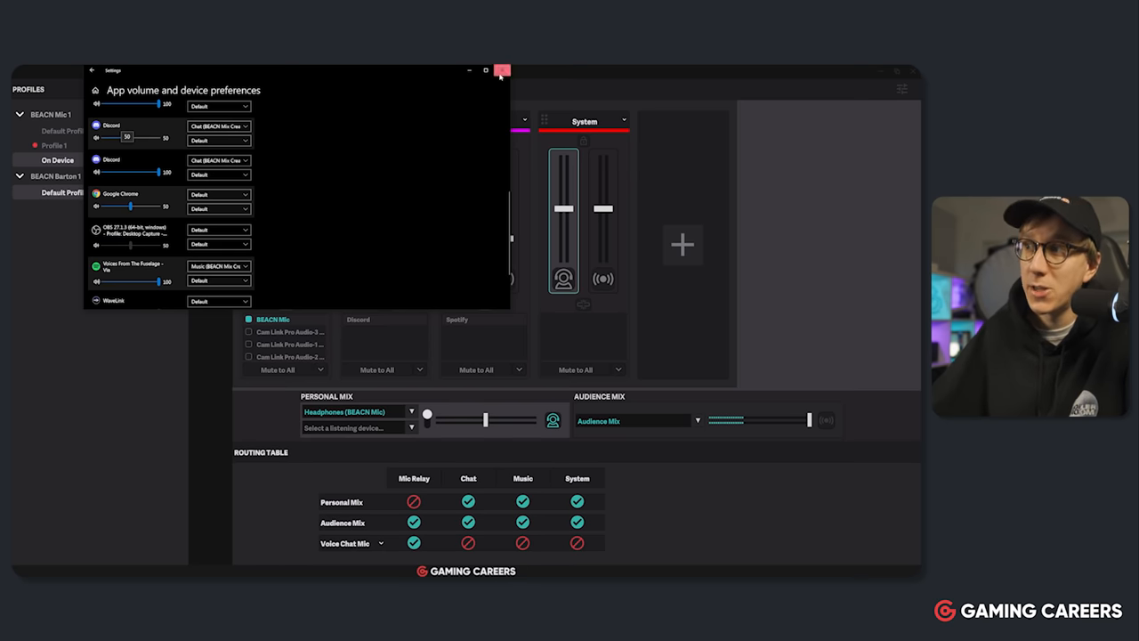
left_click(502, 70)
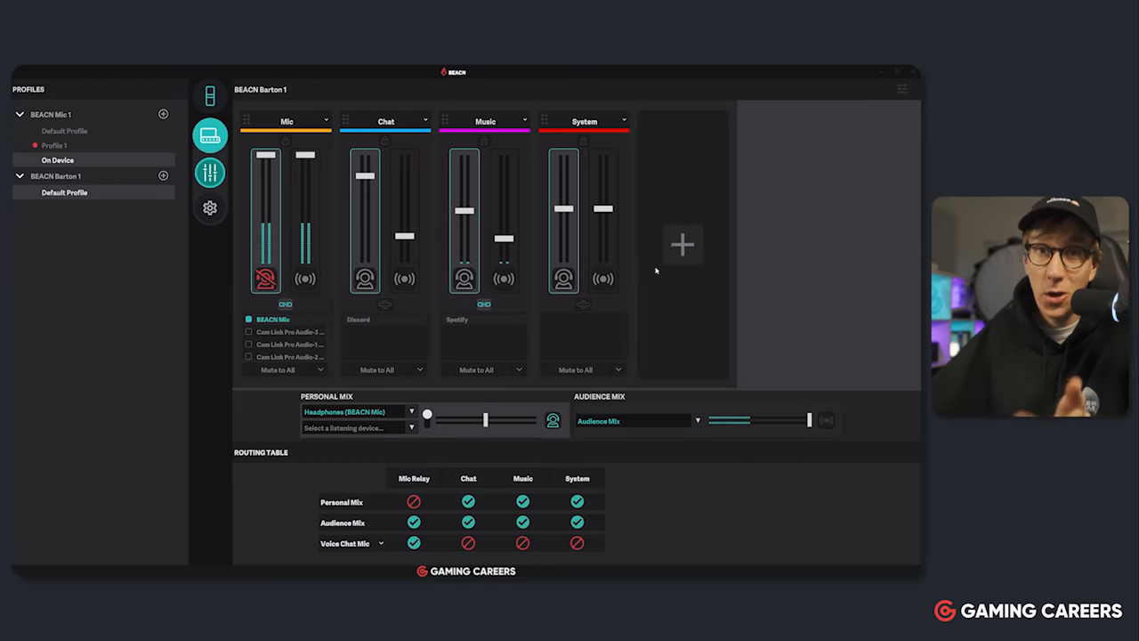
Add a fifth Game channel to the Barton 1 mixer.
left_click(682, 244)
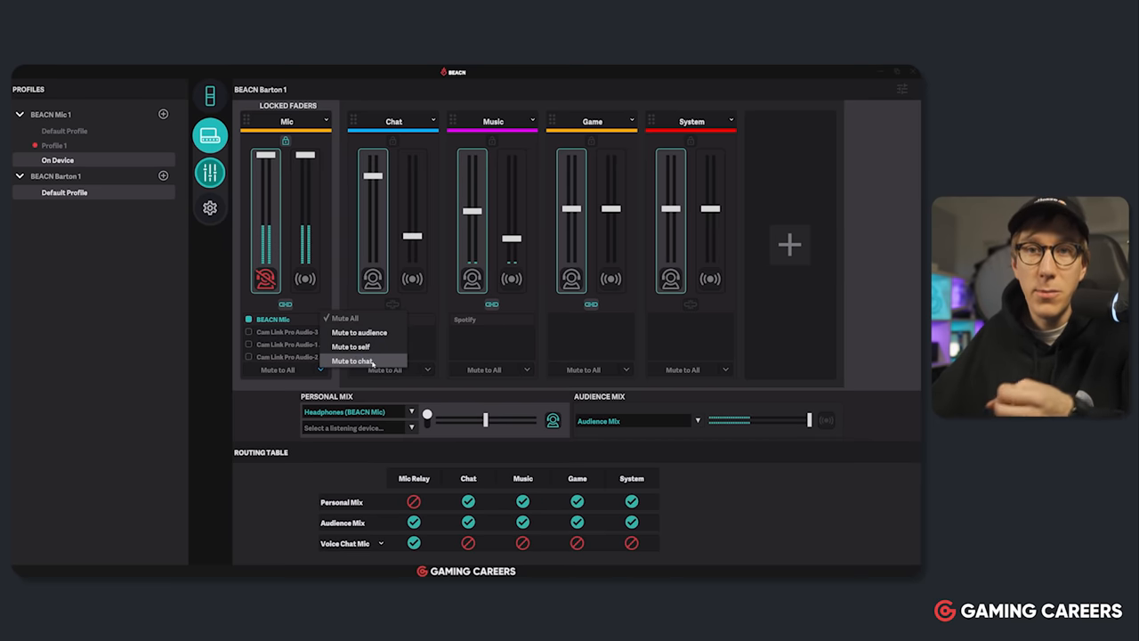
Dismiss the Mic mute choices and show the Audience Mix output device list.
left_click(354, 360)
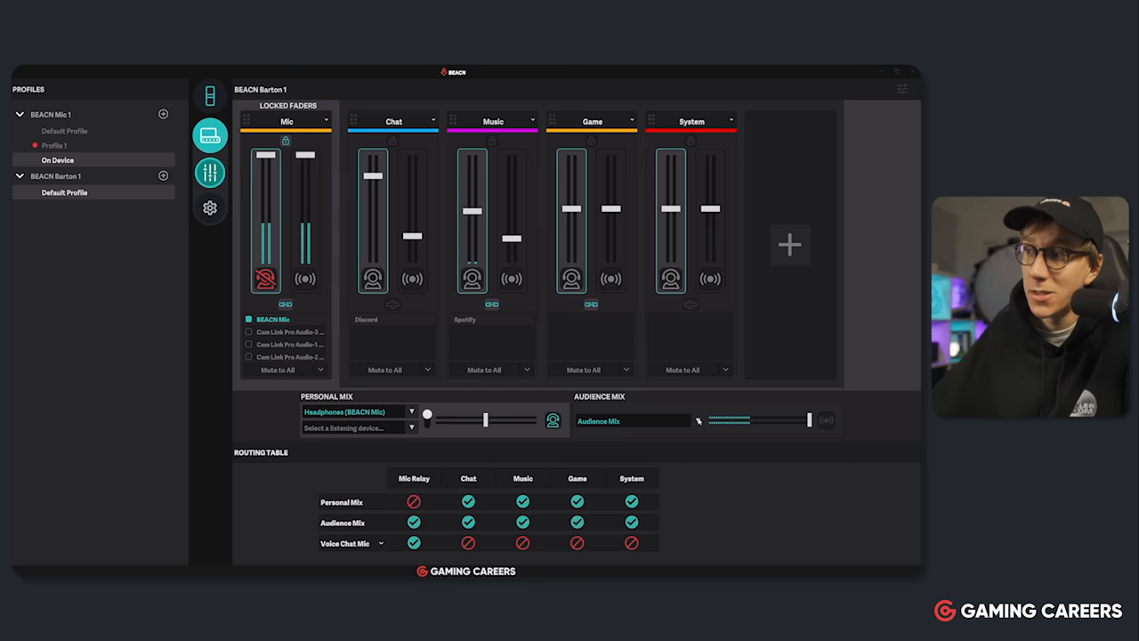
left_click(698, 420)
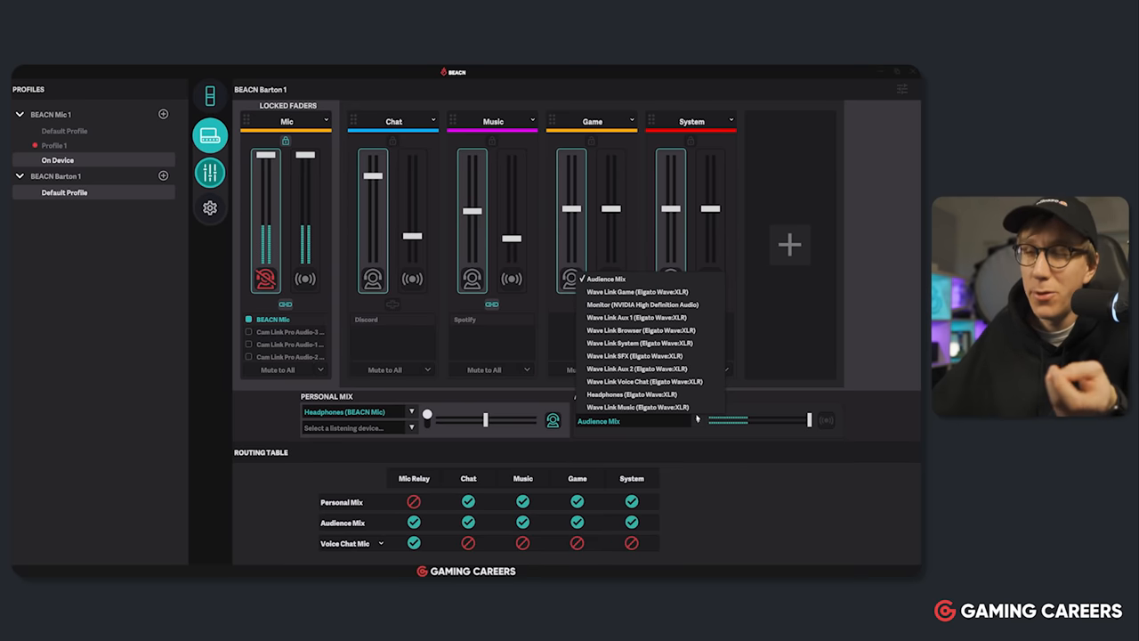